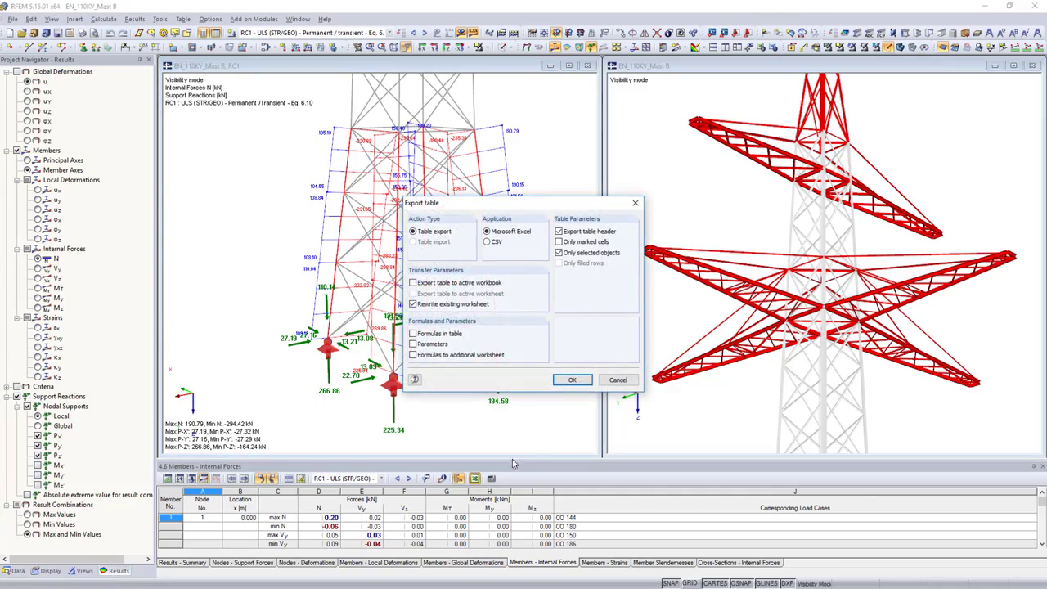
# Step: Show the RF-TOWER add-on modules for lattice towers from an empty new model
pyautogui.click(572, 379)
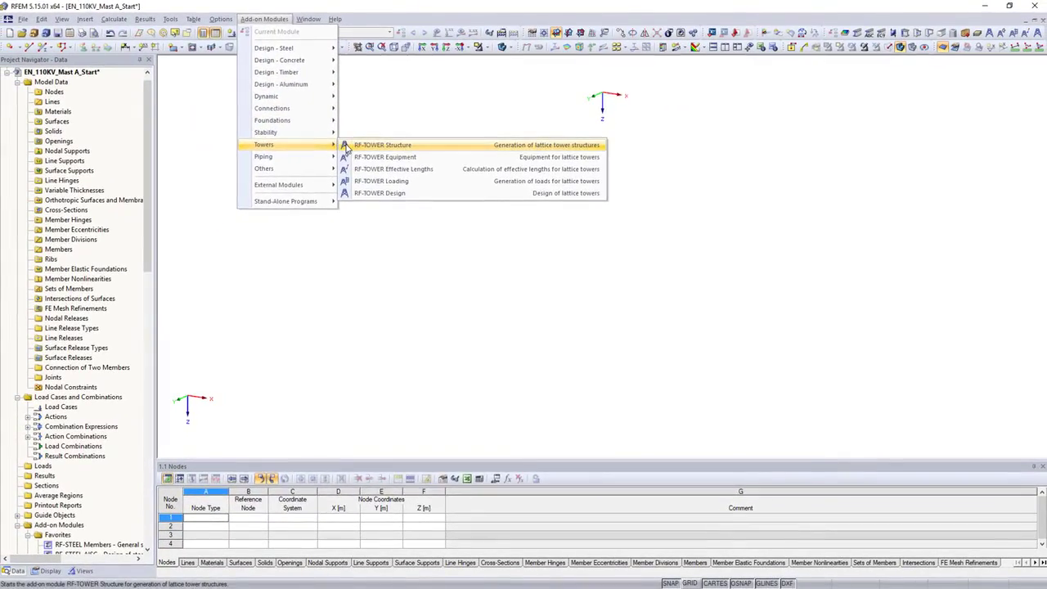
# Step: In RF-TOWER Structure, assign the L 50x50x5 angle section to the bracing and review the tower segments
pyautogui.click(383, 144)
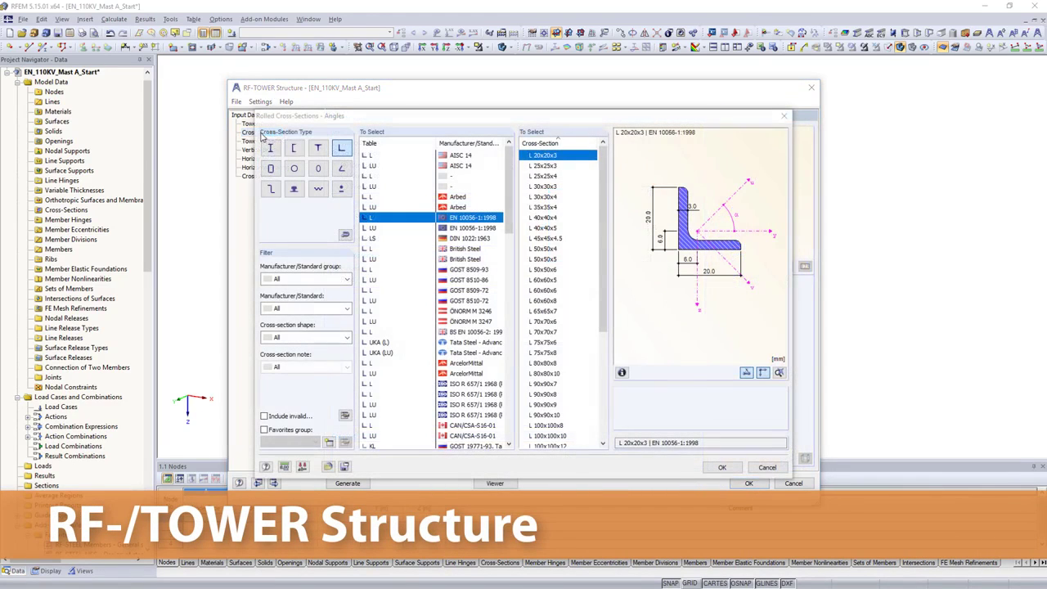
pyautogui.click(543, 268)
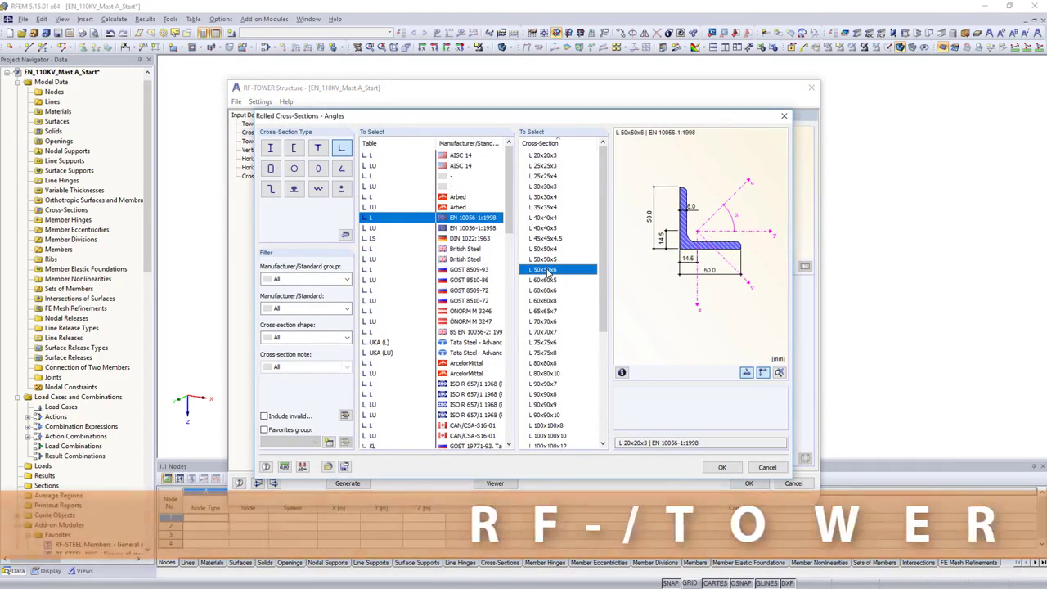
pyautogui.click(720, 468)
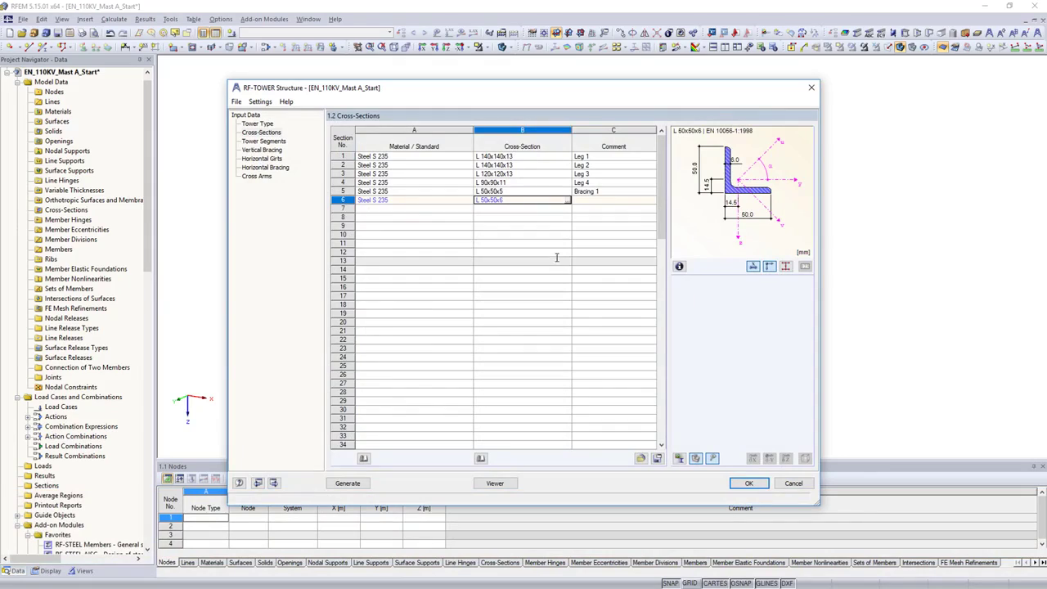
pyautogui.click(263, 141)
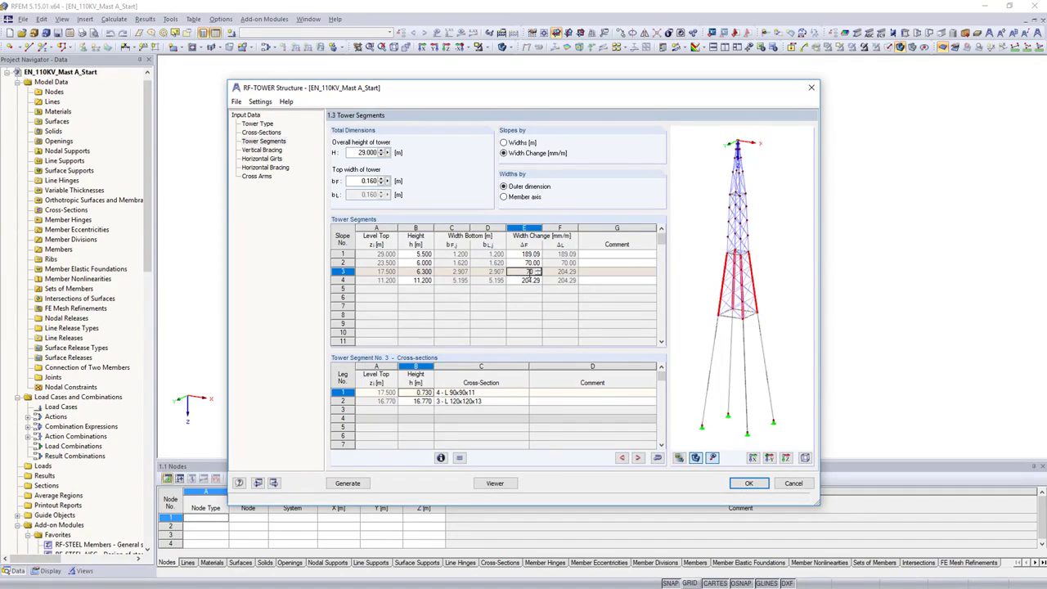
# Step: Define the cross arms with the second cross arm at level 17.500 m
pyautogui.click(258, 149)
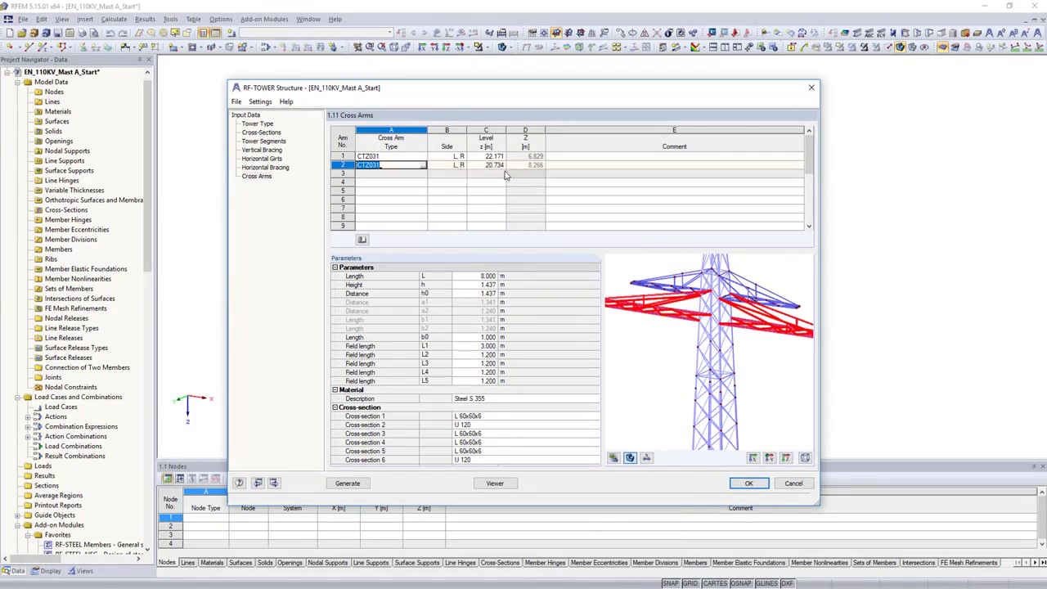
pyautogui.write('17.500')
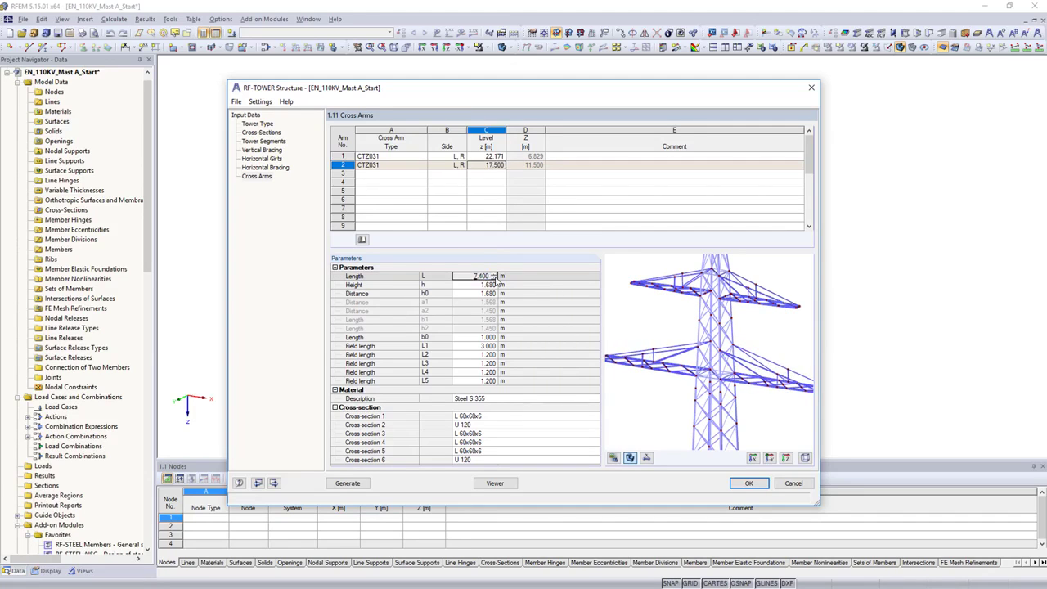
pyautogui.click(347, 482)
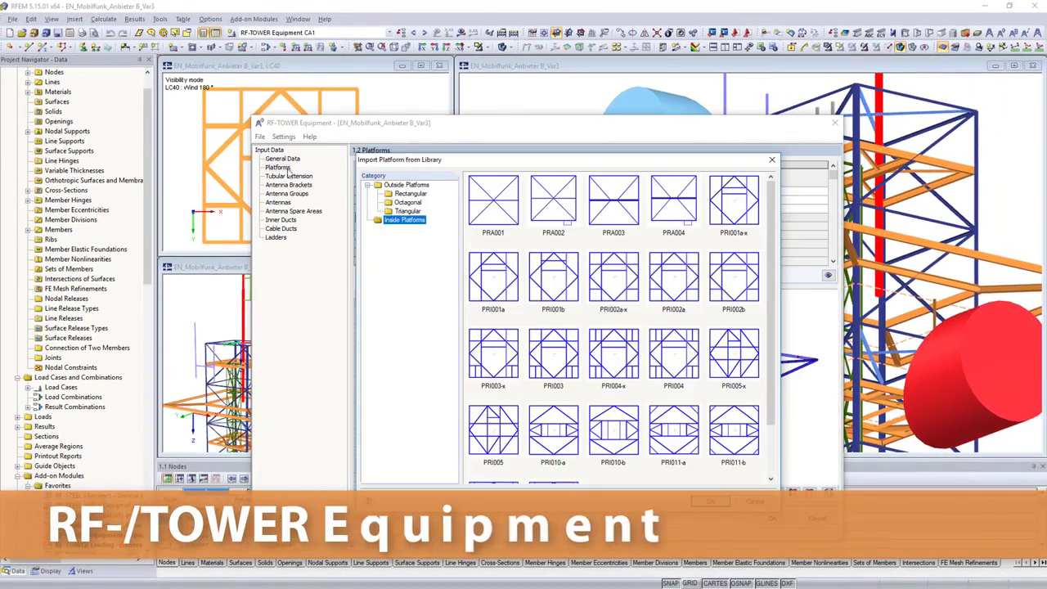
# Step: In RF-TOWER Equipment, choose a platform layout and enter the third antenna's location and orientation
pyautogui.click(614, 278)
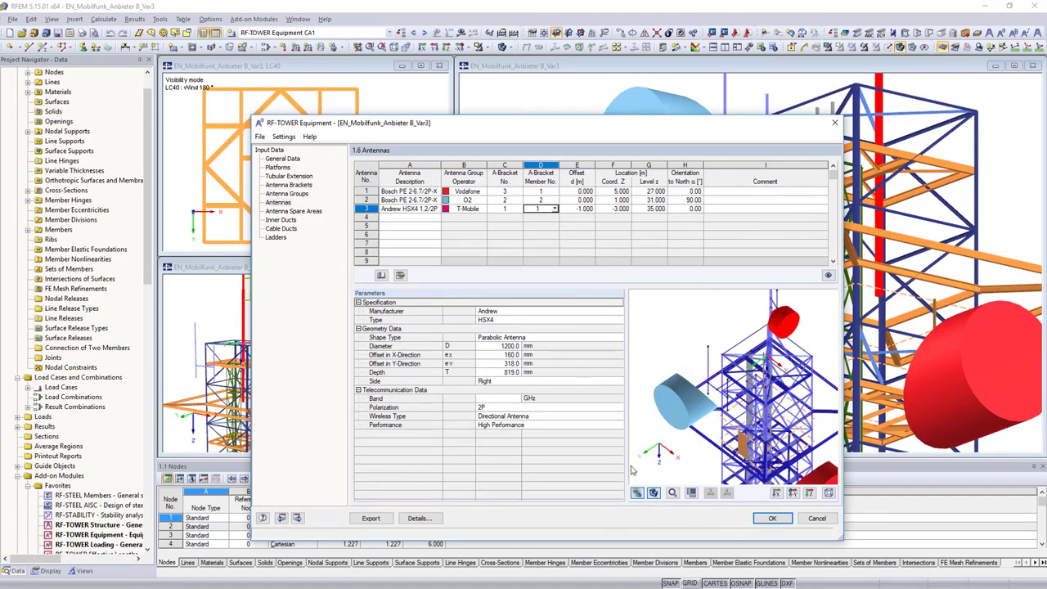
pyautogui.click(699, 209)
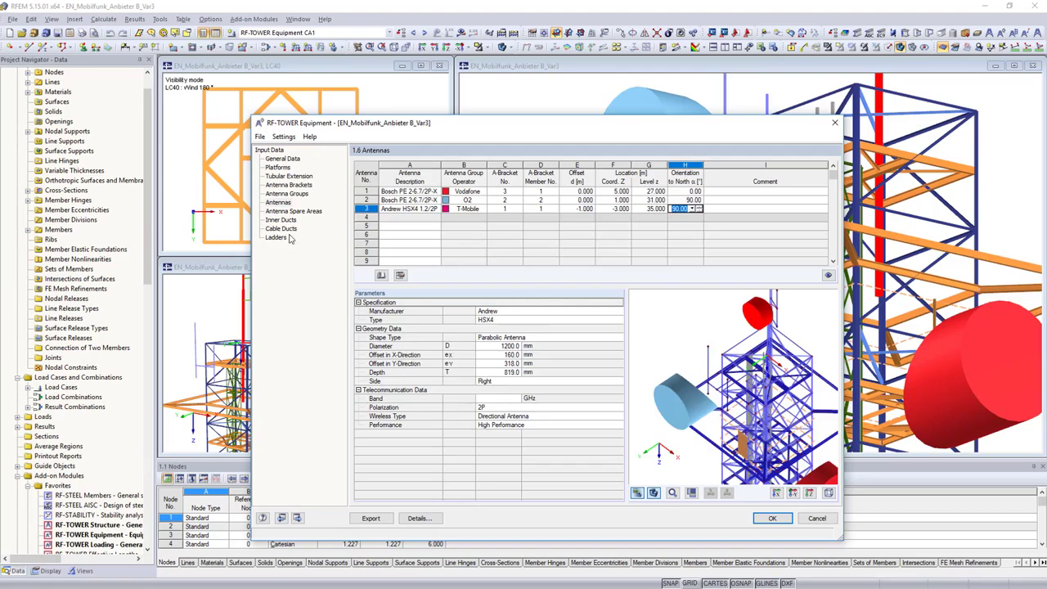
pyautogui.click(275, 235)
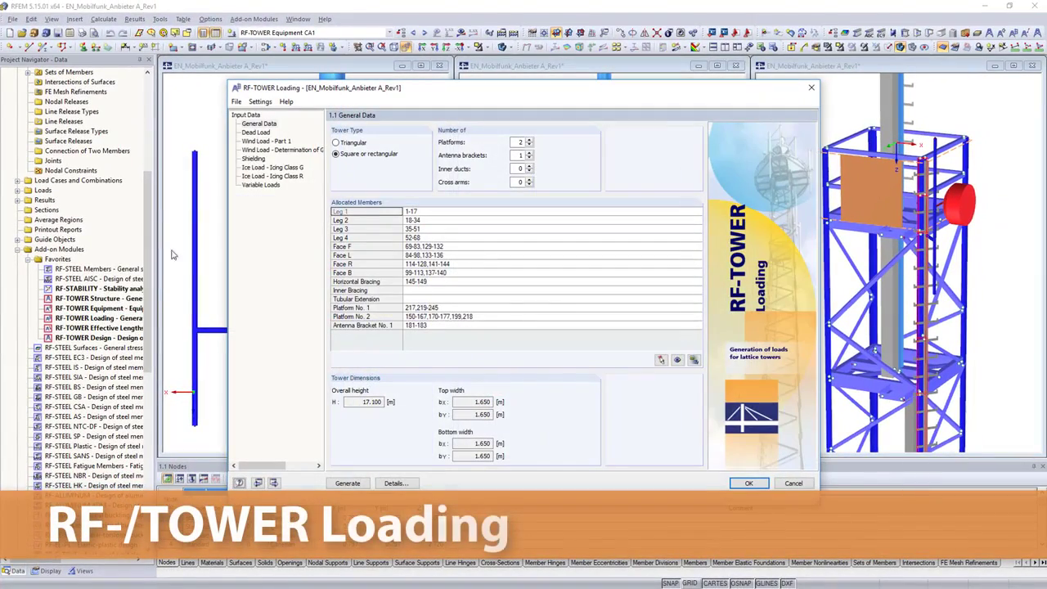
# Step: In RF-TOWER Loading, review dead load factors and set wind load to manually defined directions, checking Sweden's wind zone map
pyautogui.click(255, 131)
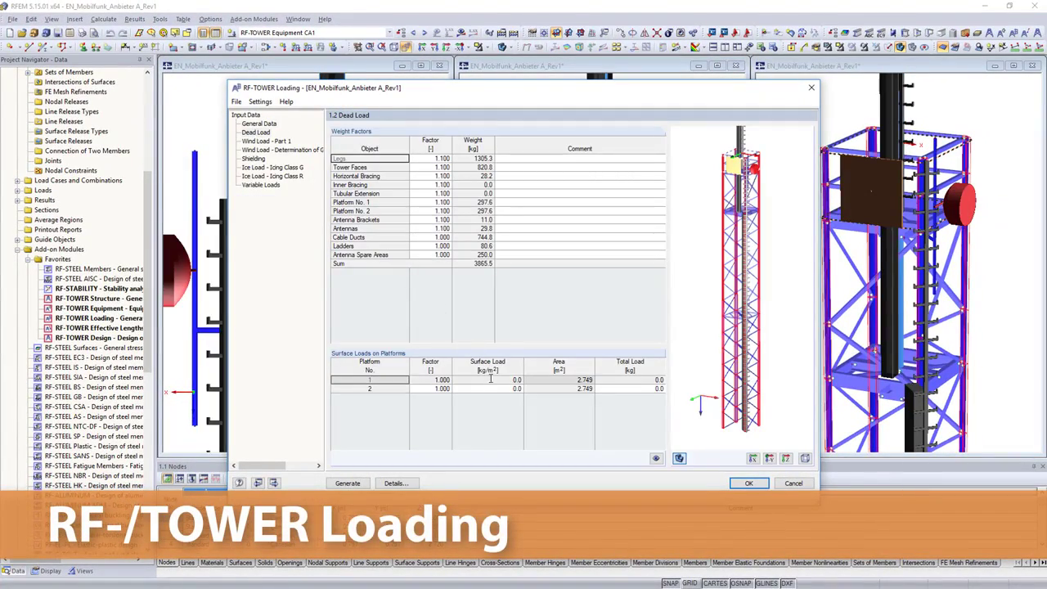
pyautogui.click(265, 150)
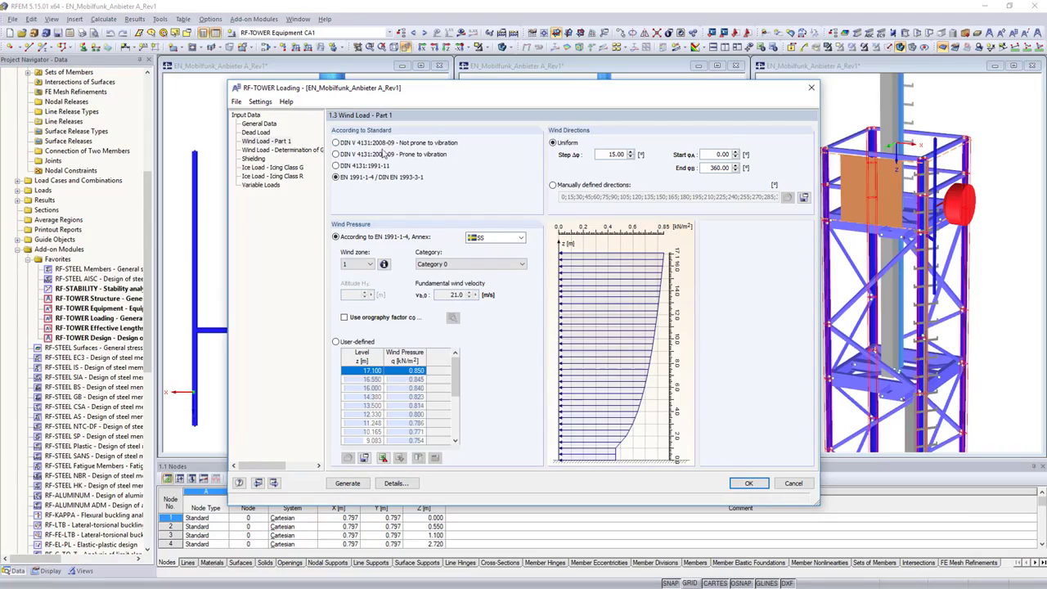
pyautogui.click(553, 184)
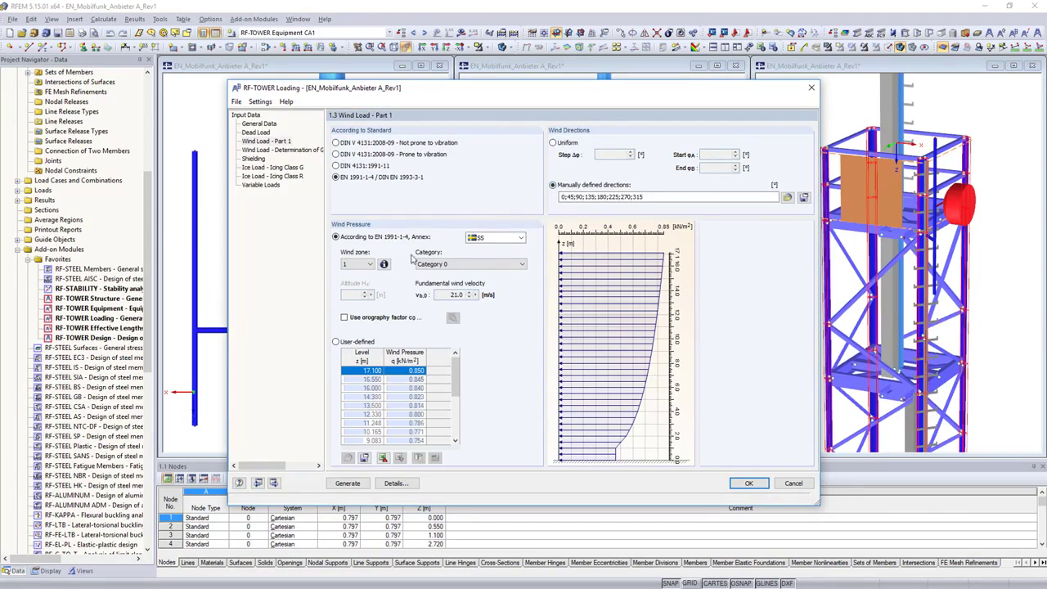
pyautogui.click(383, 263)
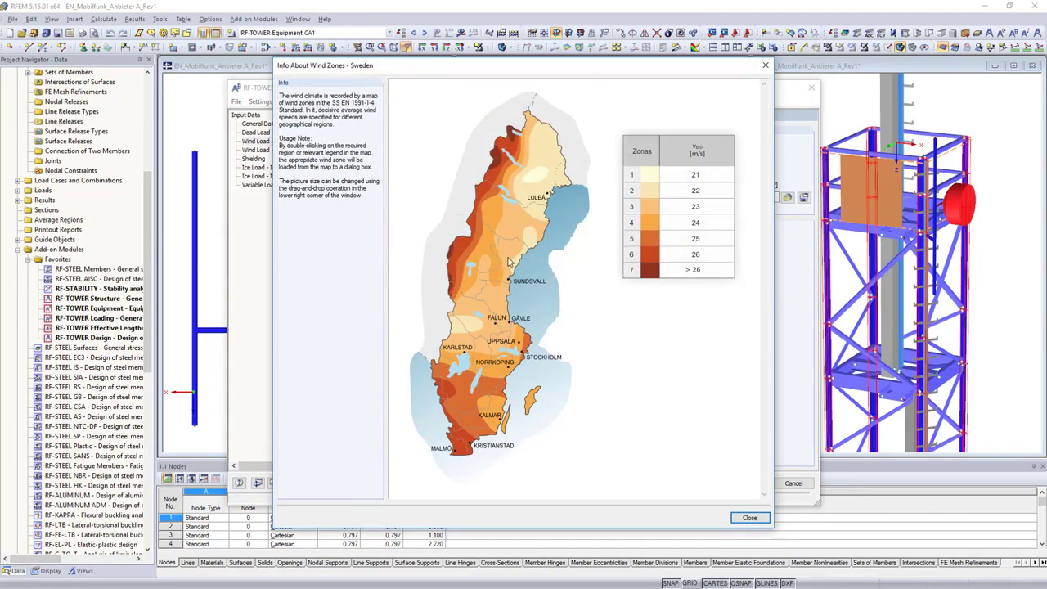
pyautogui.click(749, 517)
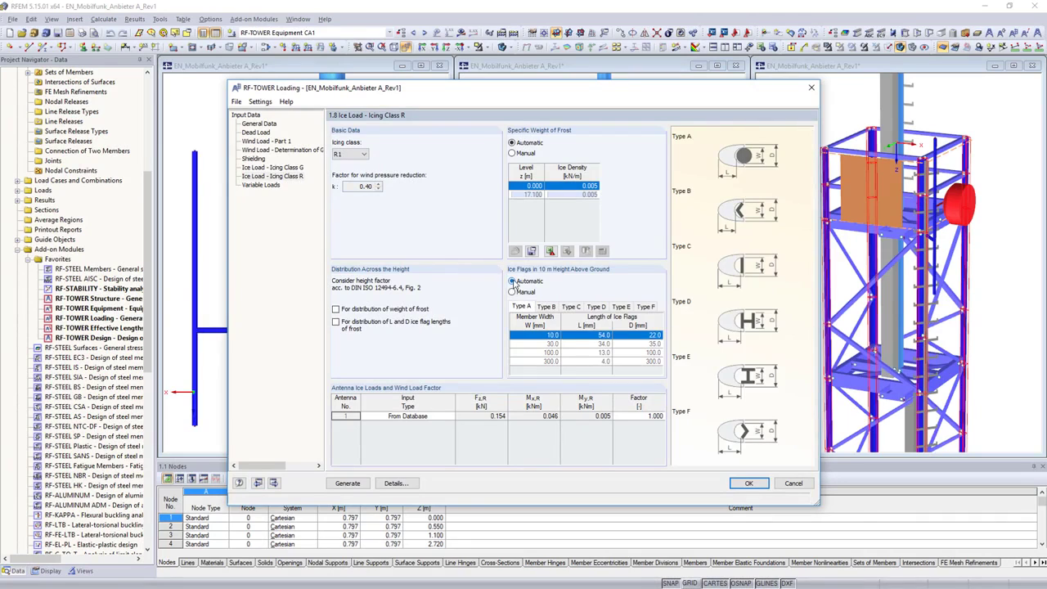
# Step: Enable uniform surface loads on platforms under Variable Loads and generate the tower loads
pyautogui.click(260, 183)
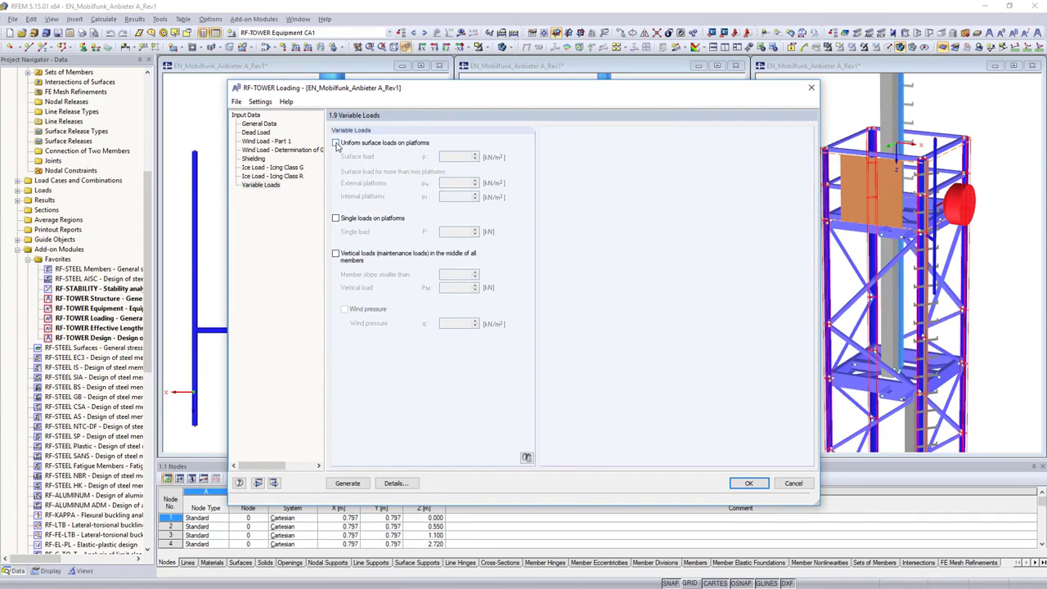
pyautogui.click(337, 142)
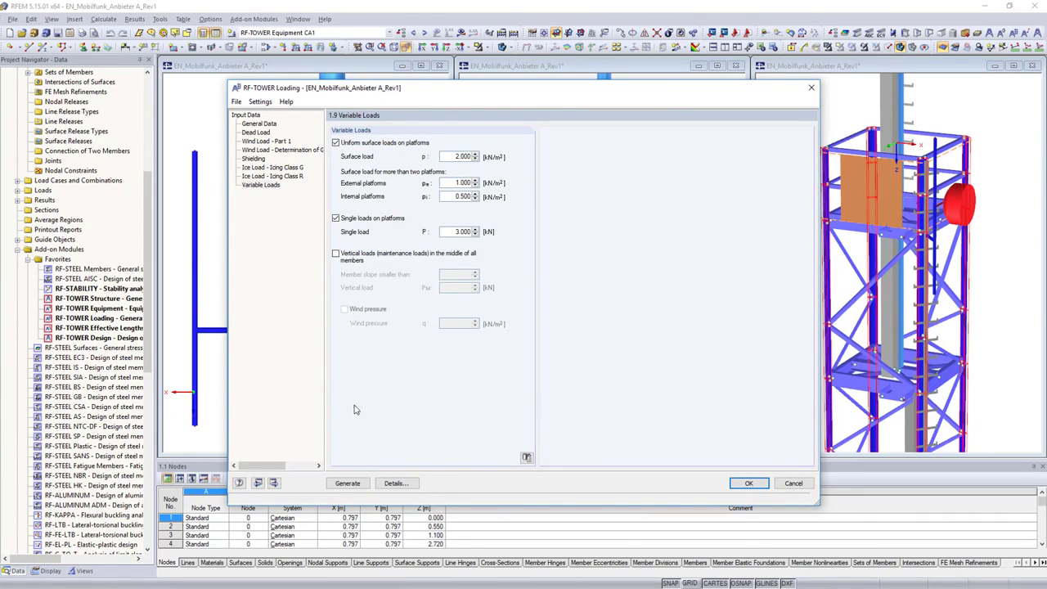
pyautogui.click(346, 482)
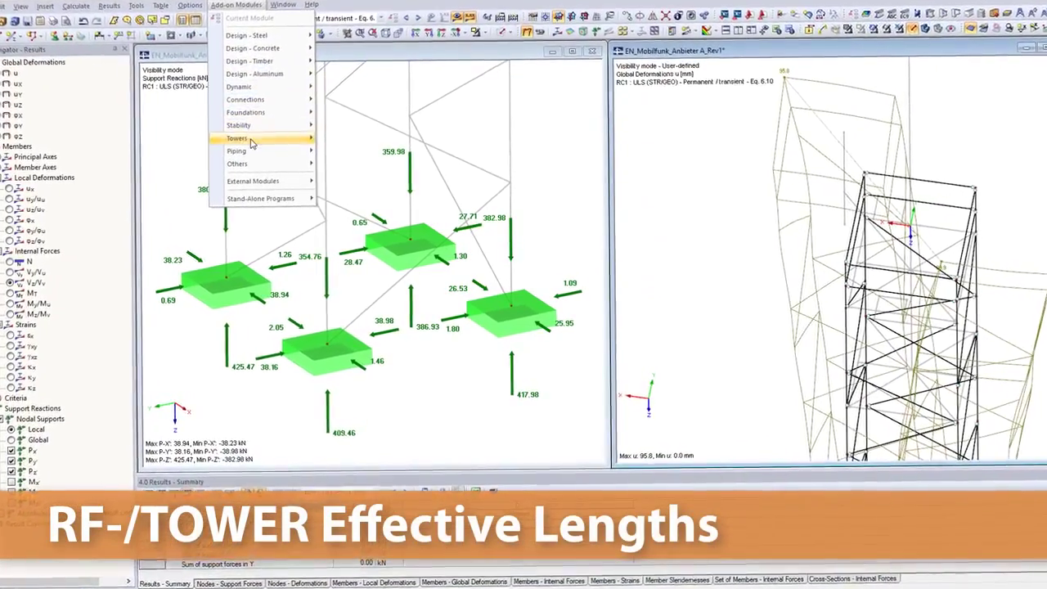
# Step: Reach RF-TOWER Effective Lengths through the Towers add-on modules
pyautogui.click(235, 138)
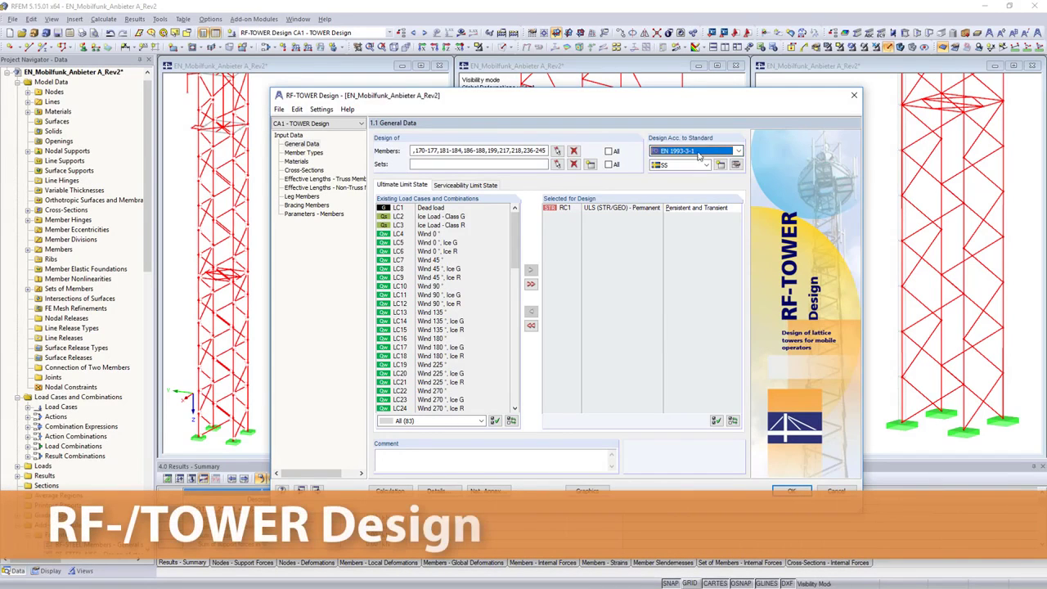
# Step: In RF-TOWER Design, review truss effective lengths, change a bracing member's type and enable its connection design
pyautogui.click(324, 178)
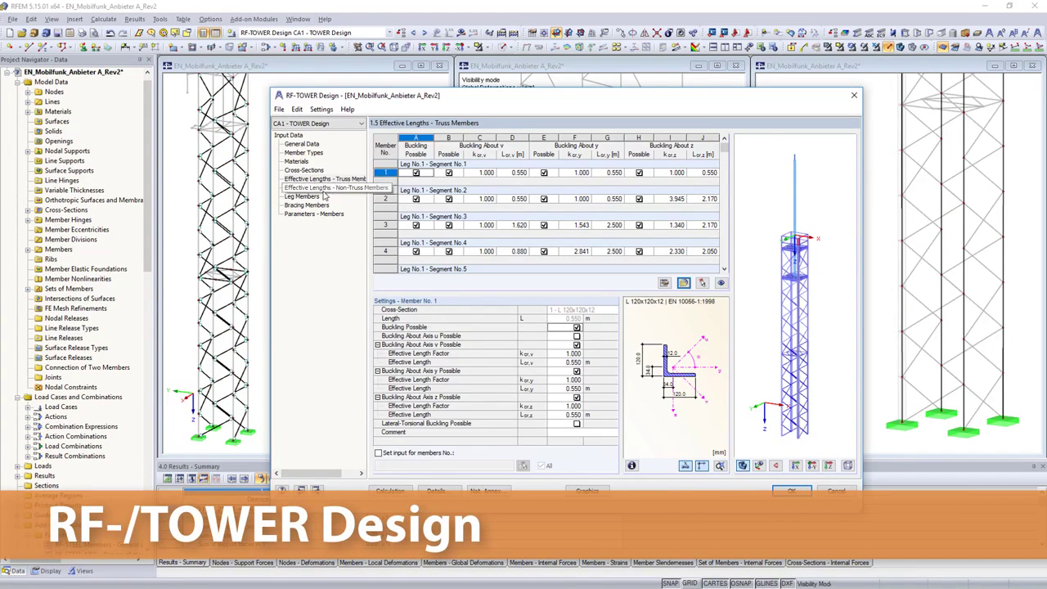
pyautogui.click(307, 206)
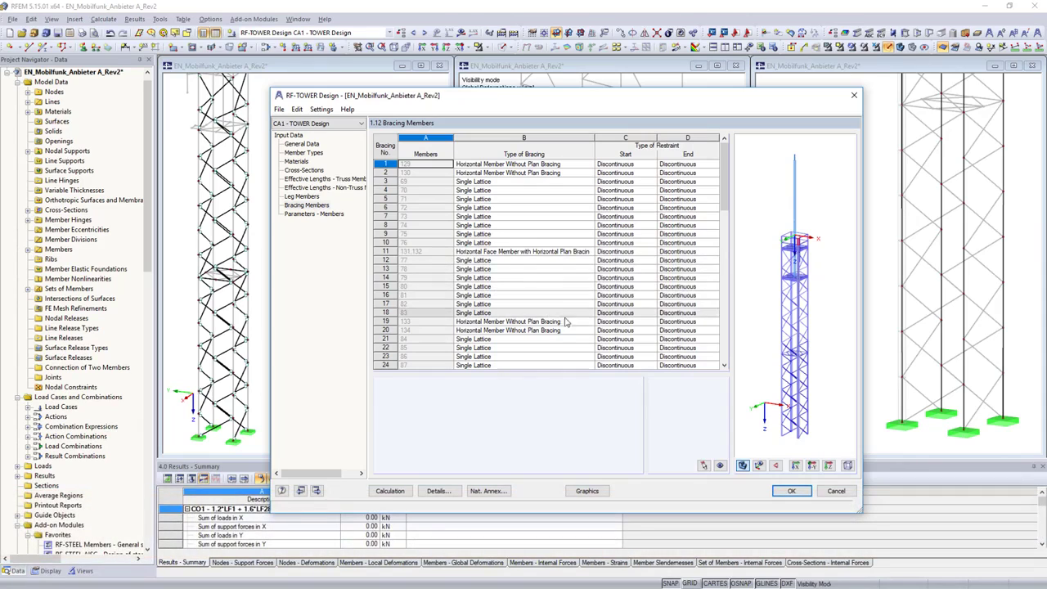
pyautogui.click(590, 330)
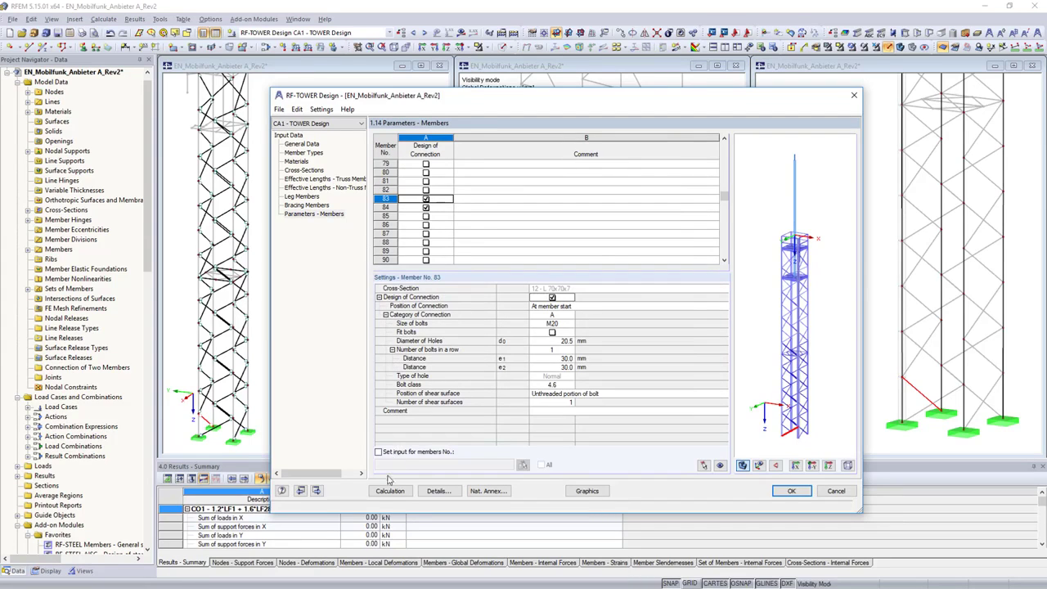
pyautogui.click(389, 491)
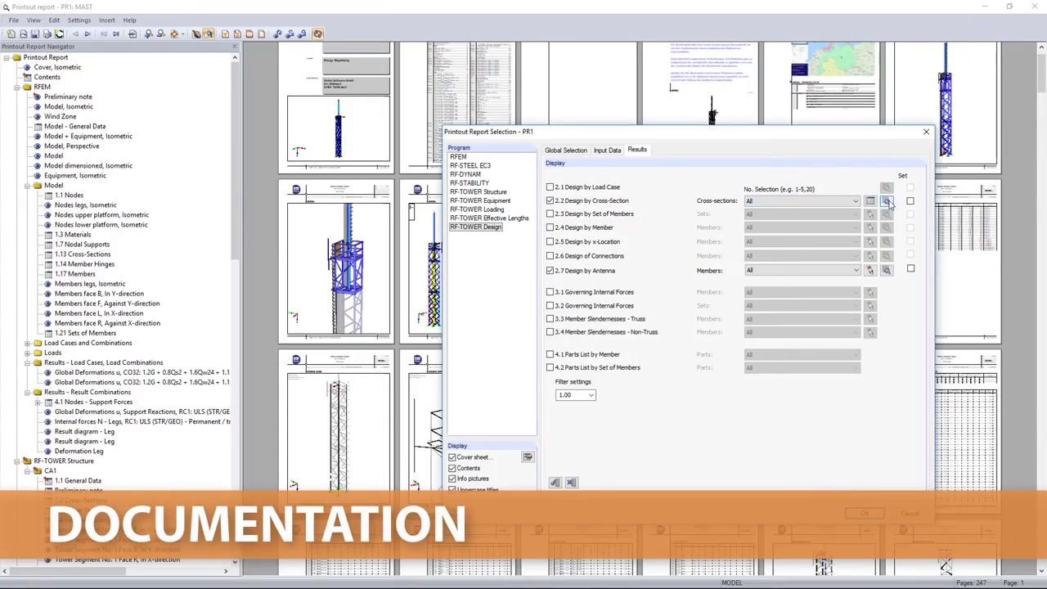
# Step: Include RF-TOWER Design results with intermediate results in the printout report
pyautogui.click(887, 201)
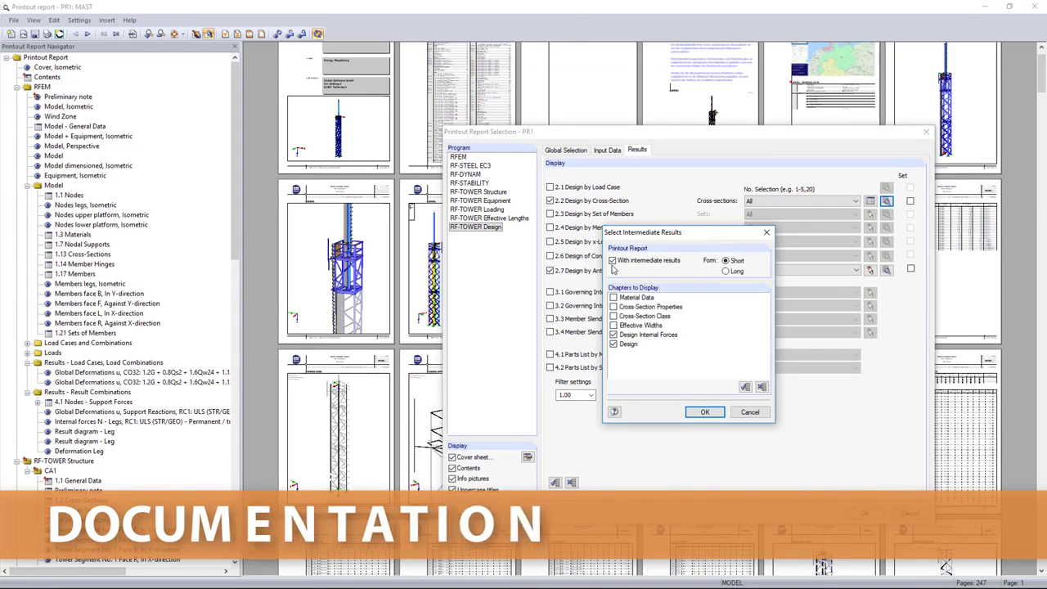
pyautogui.click(705, 412)
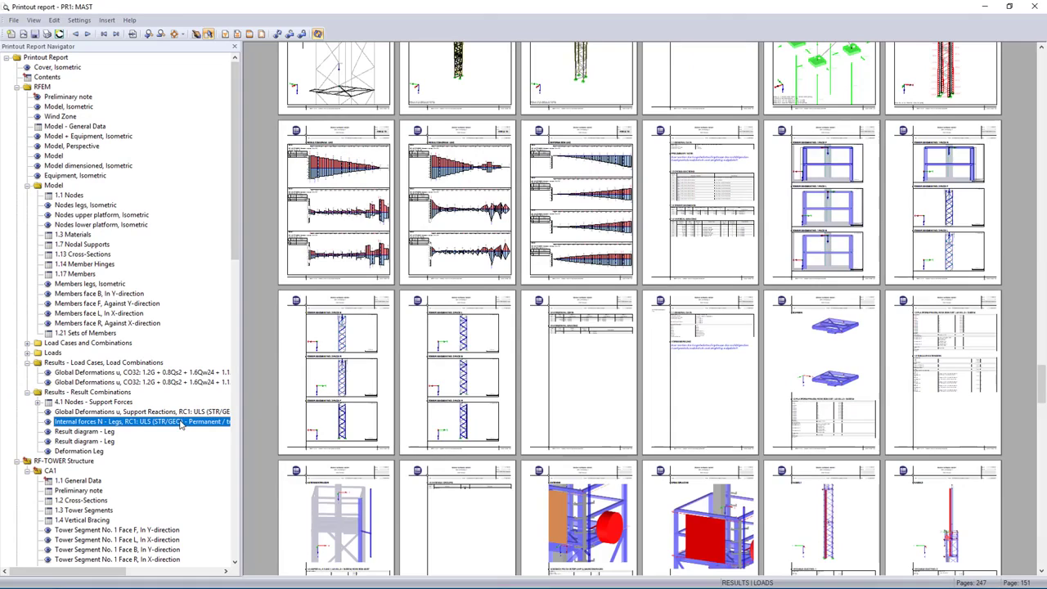